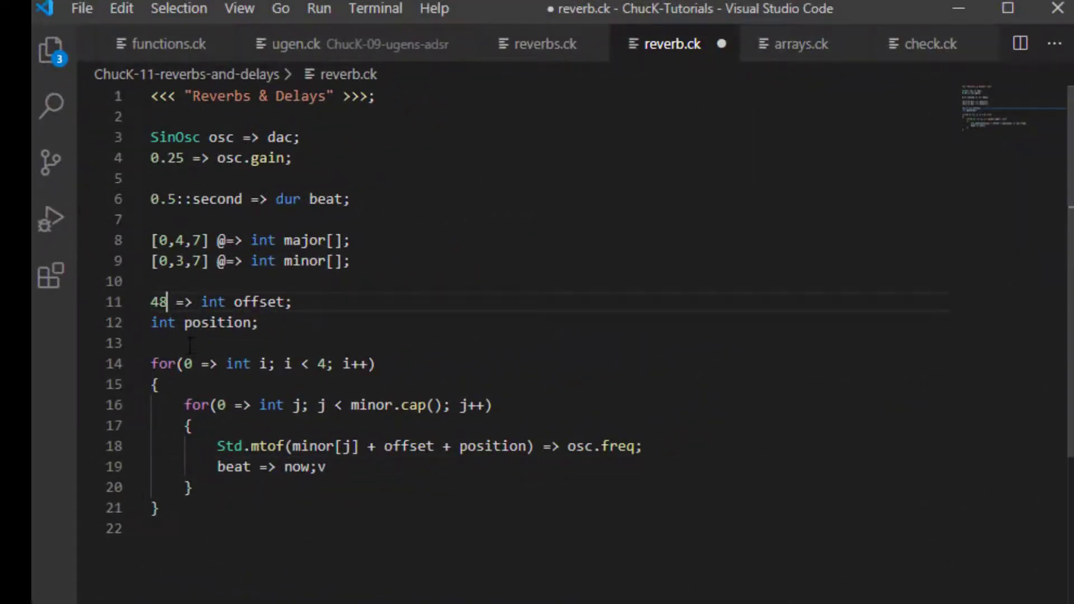
Change the note offset value to 60 in the '=> int offset;' line
text(60)
click(226, 137)
text(ADSR env1 => )
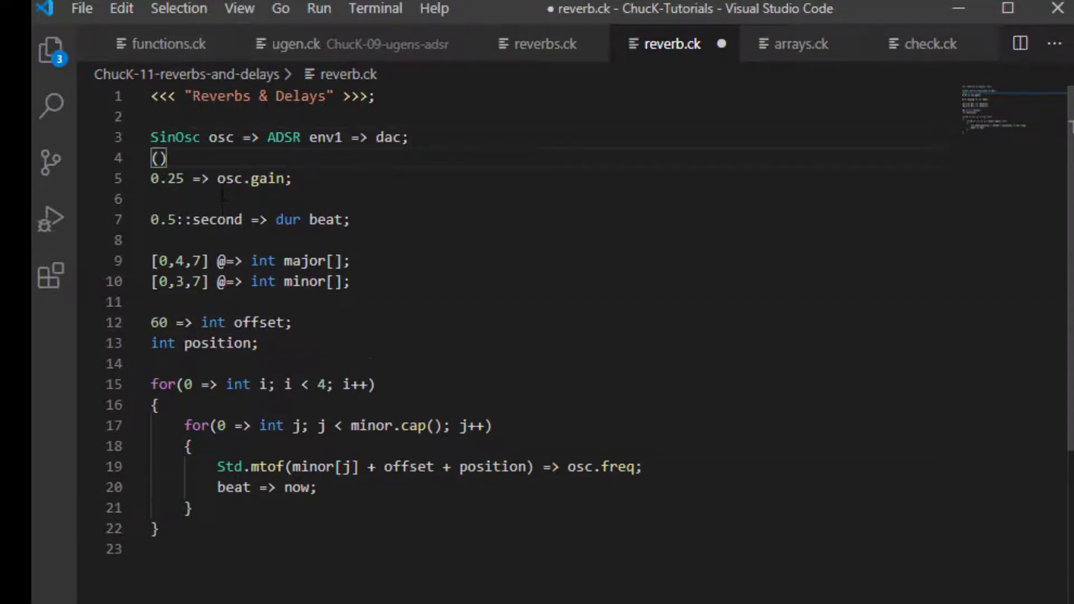
Write '(1::ms, beat/8, 0, 1::ms) => env1.set;' and '1 => env1.keyOn;' inside the note loop
text(1::ms, 1::ms)
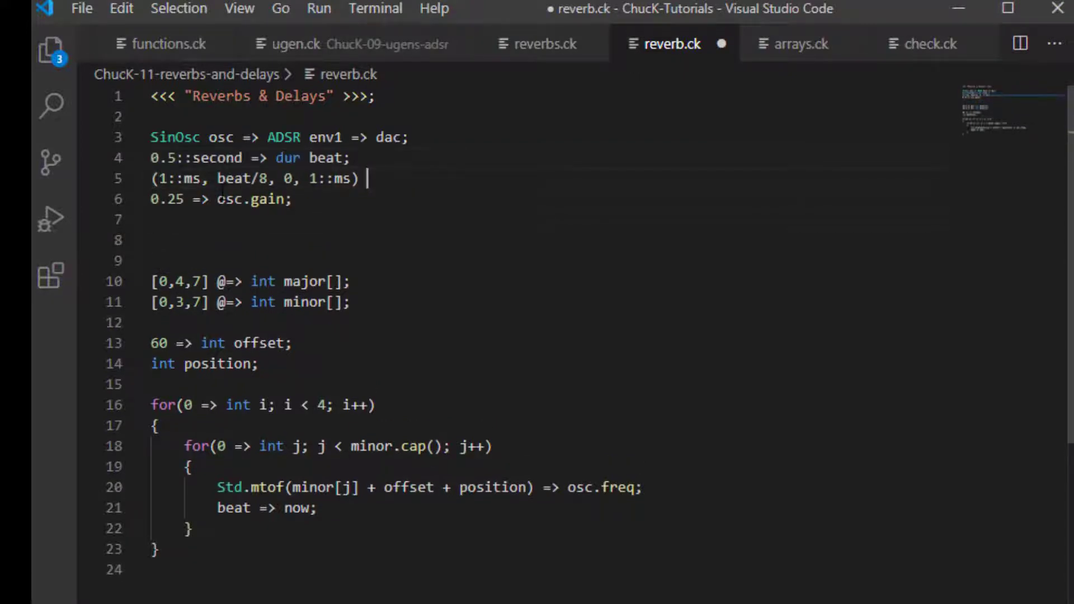
text(=> env1.set;)
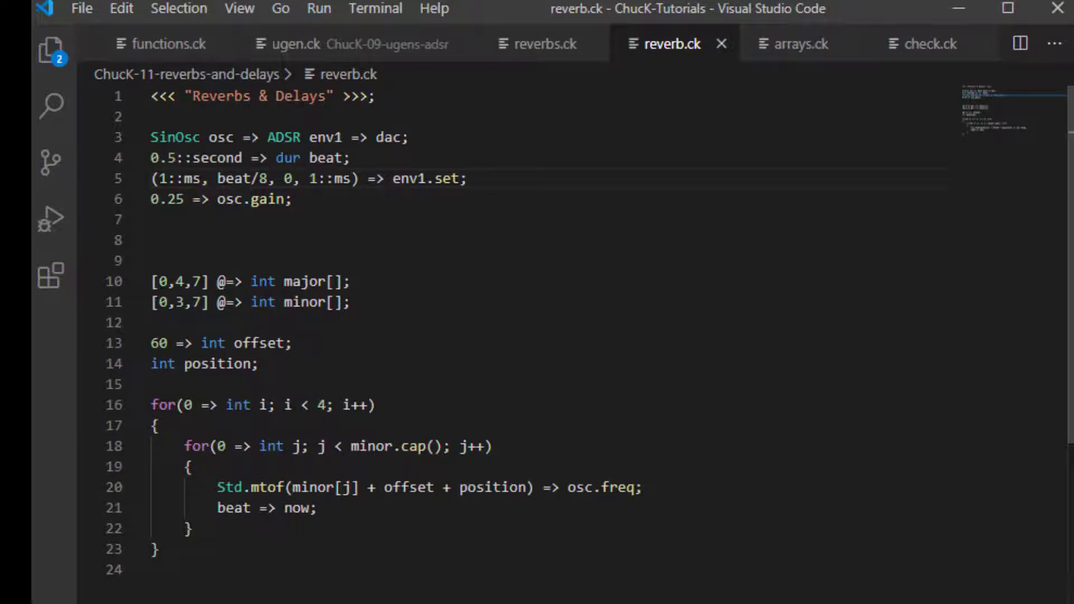
text(1 => env1)
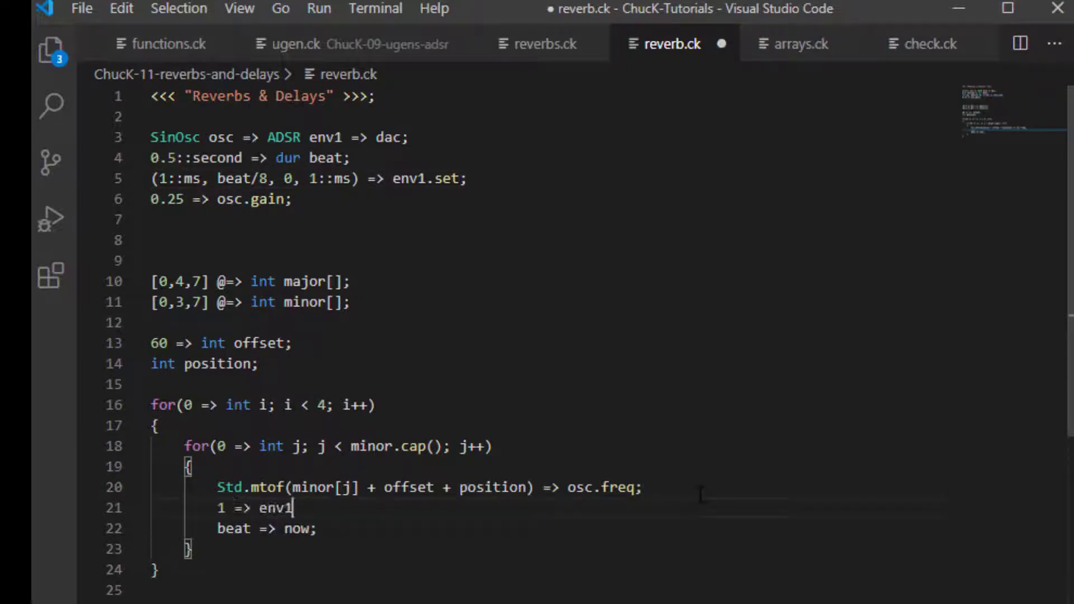
text(.keyOn;)
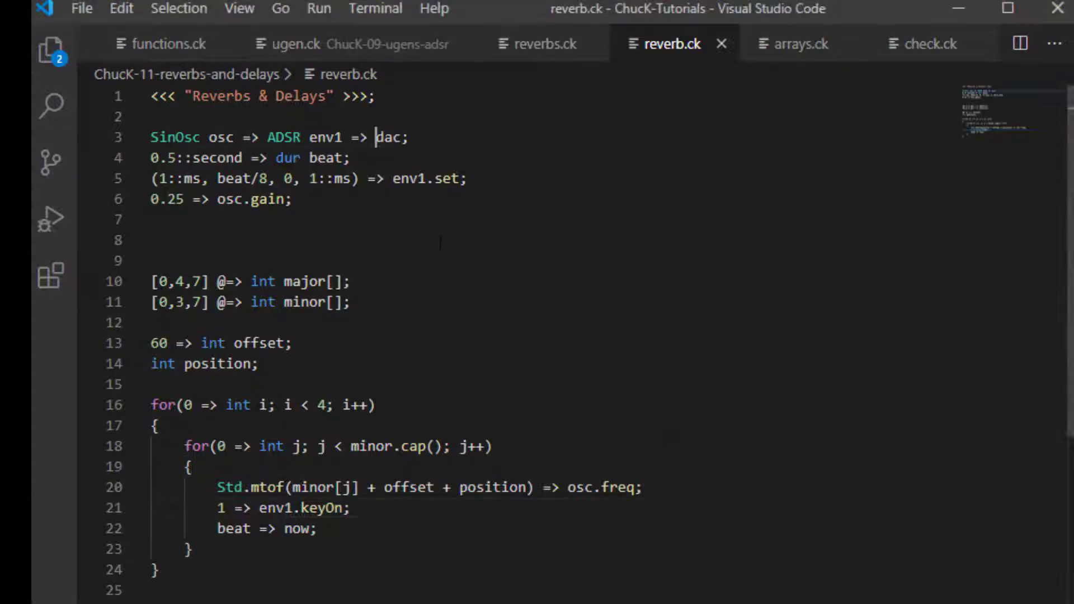
Add 'Delay delay1 =>' to the signal chain and set 'beat => delay1.max;'
text(Delay de)
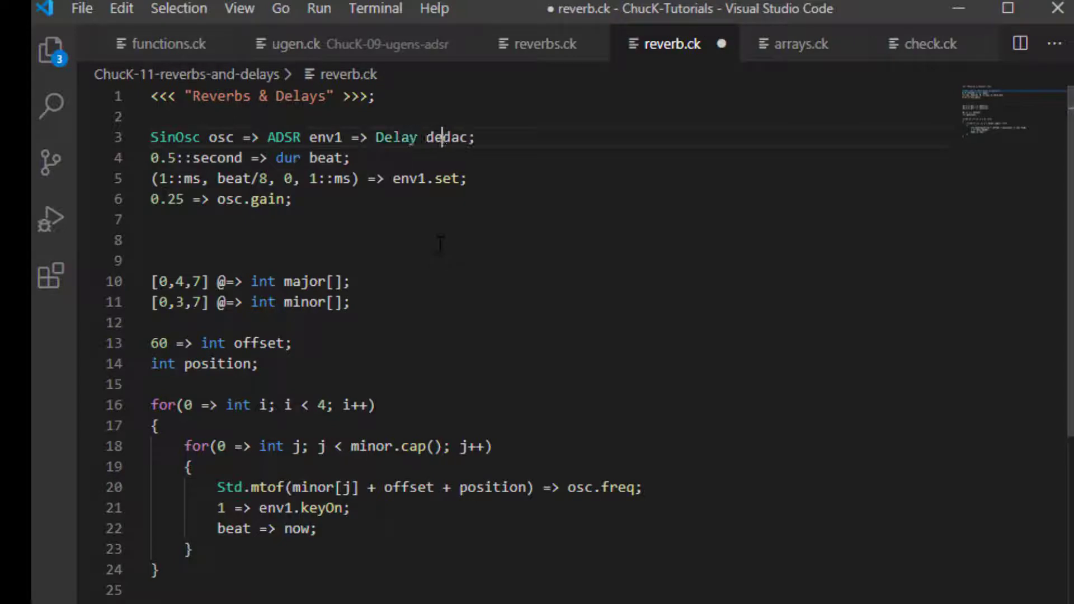
text(delay1 =>)
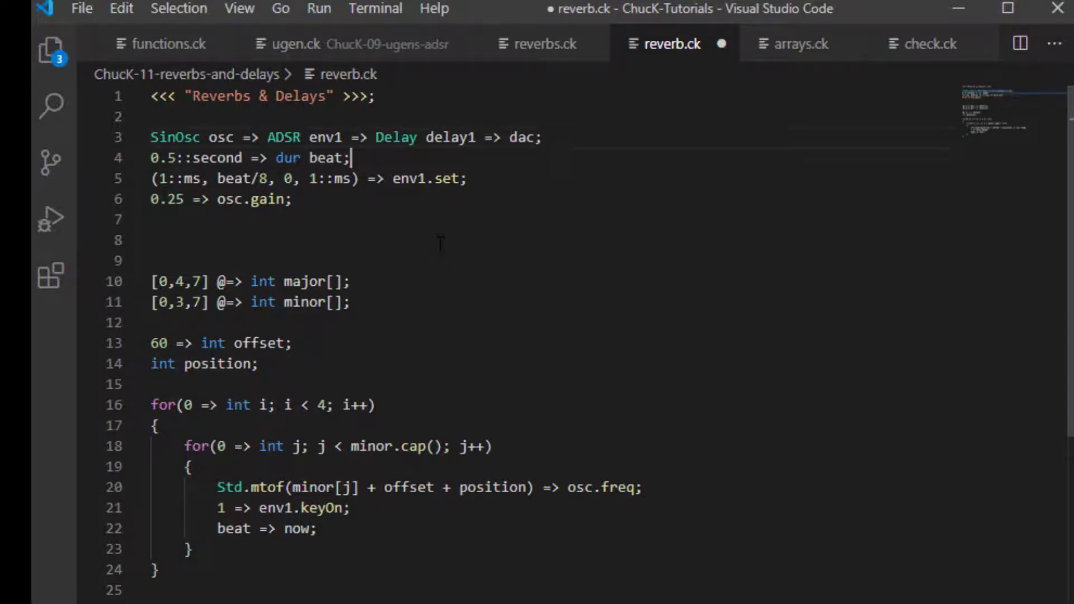
text(beat => delay)
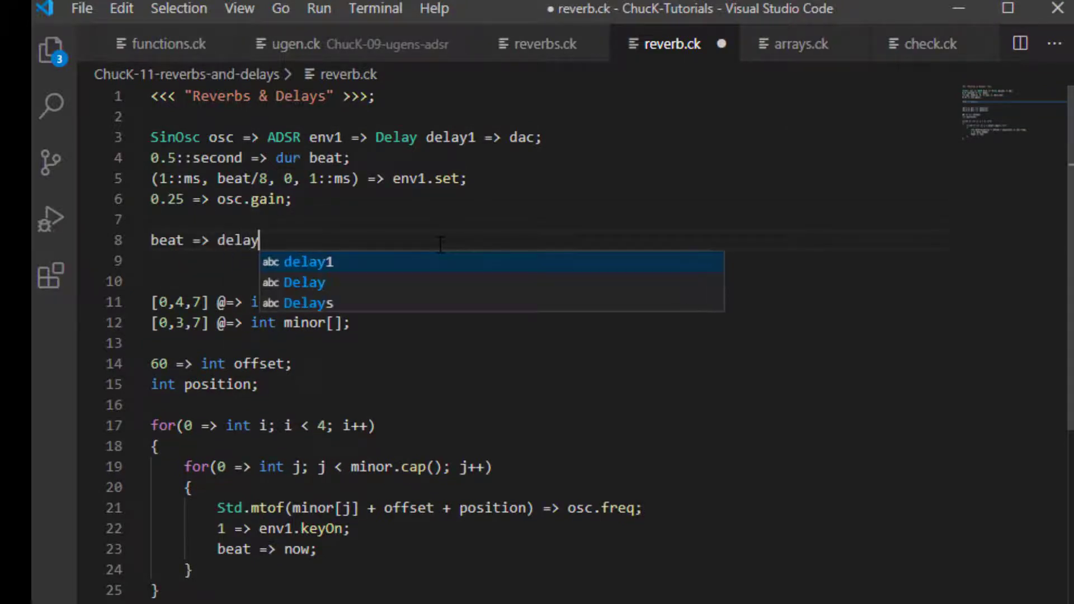
text(.max;)
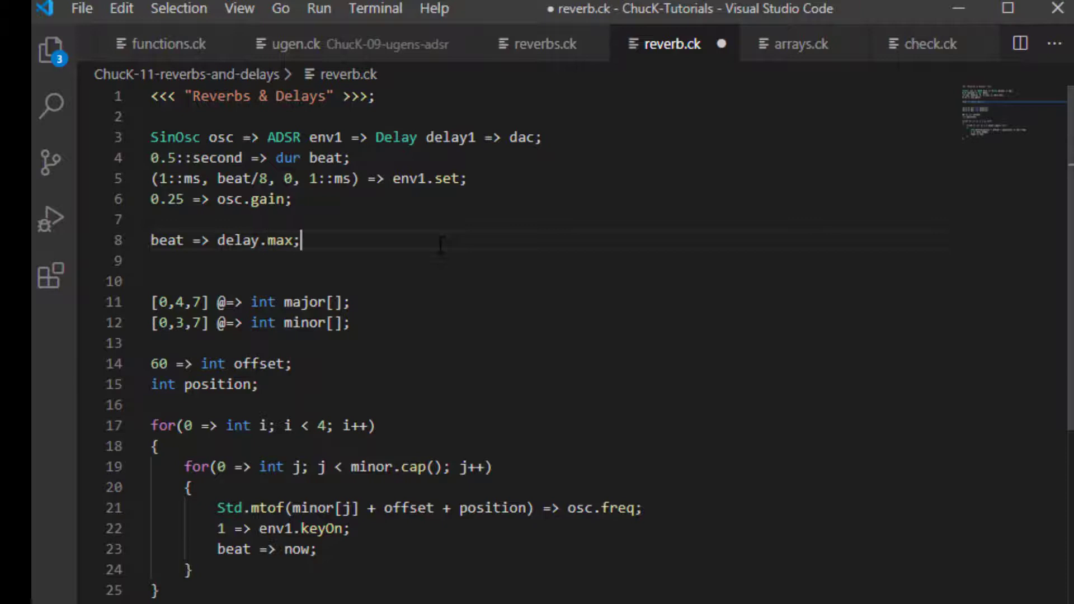
Set 'beat /4 => delay1.delay;' and '0.5 => delay1.gain;' for the echo
key(enter)
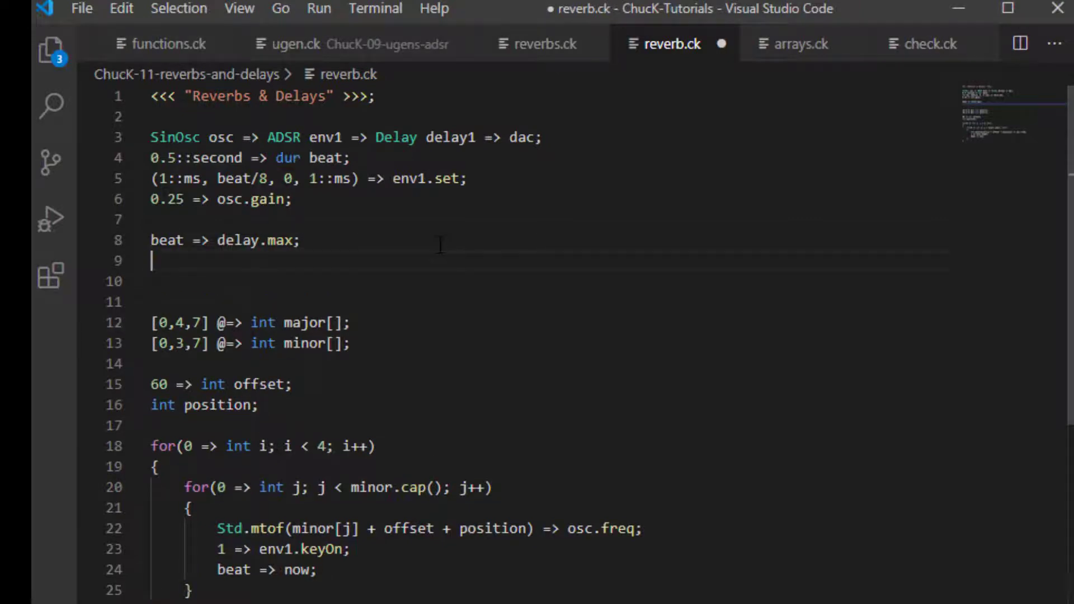
text(beat /)
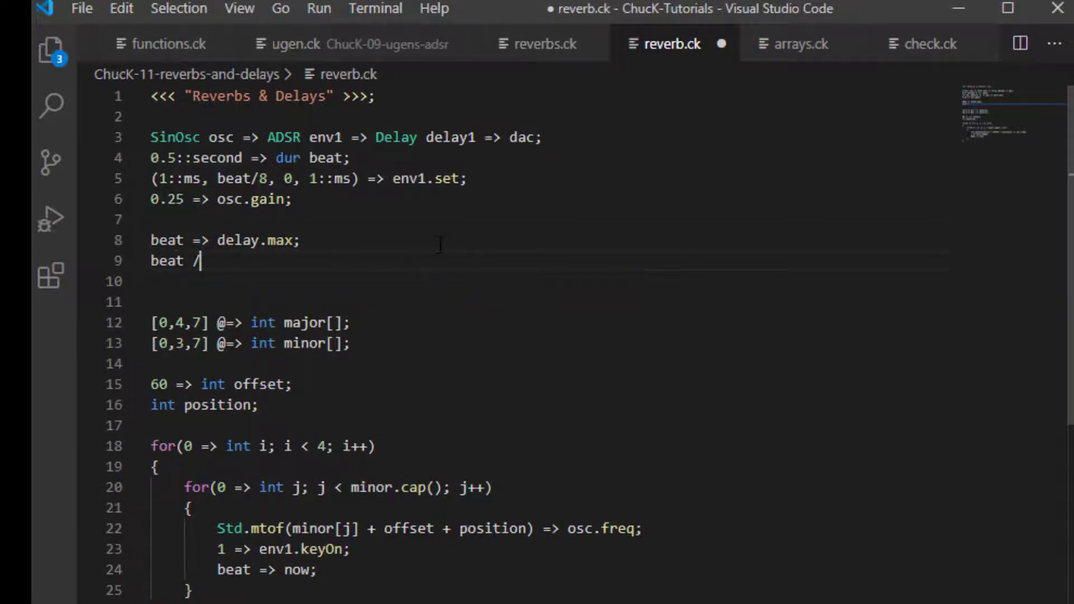
text(4 => delay1)
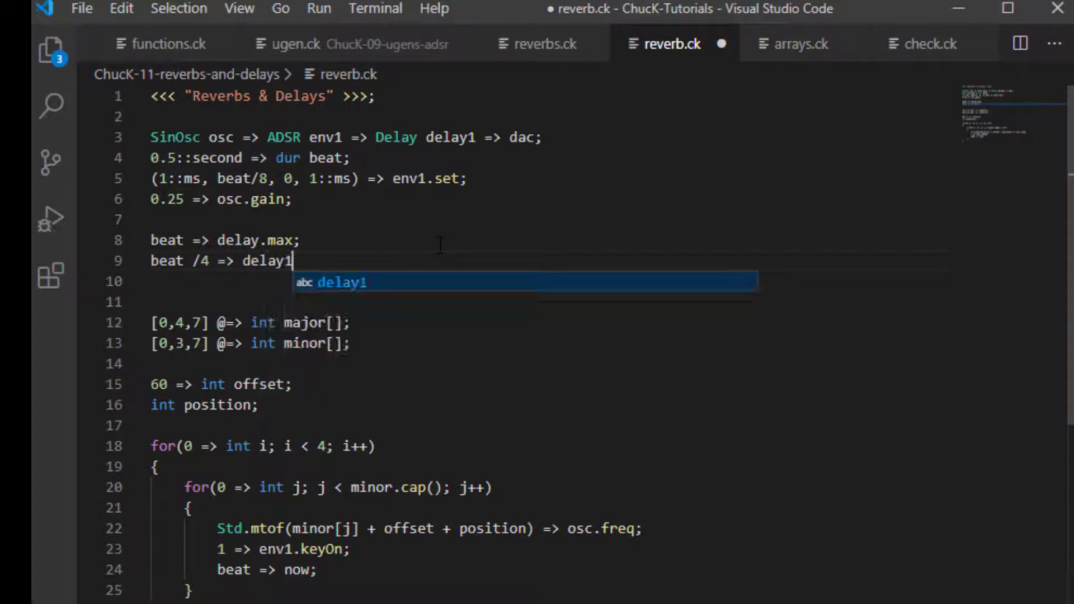
text(.delay;)
click(226, 240)
text(1)
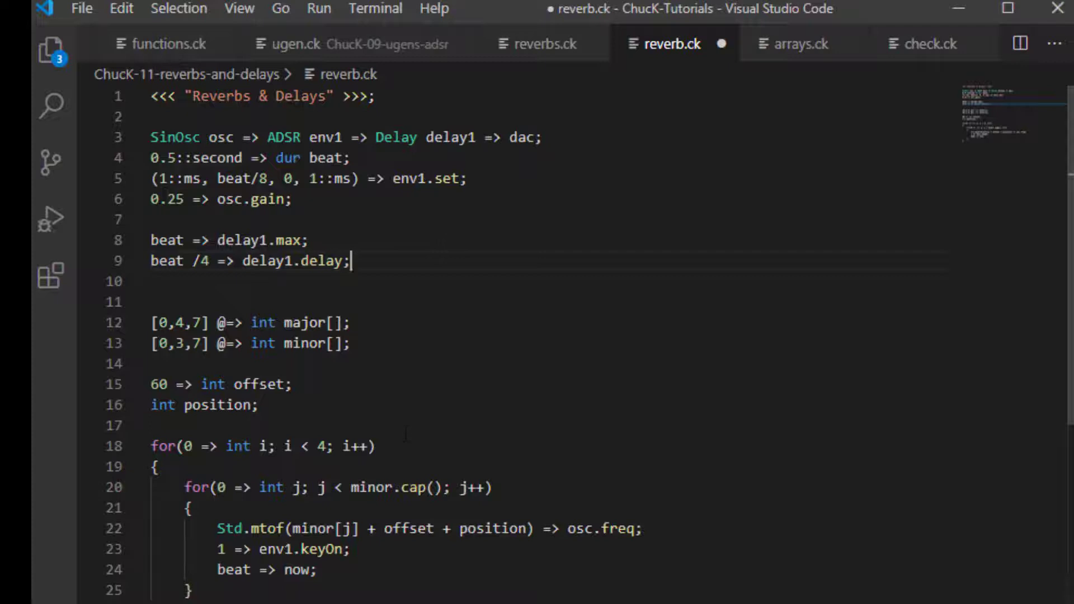
text(0.5 => delay1.gain;)
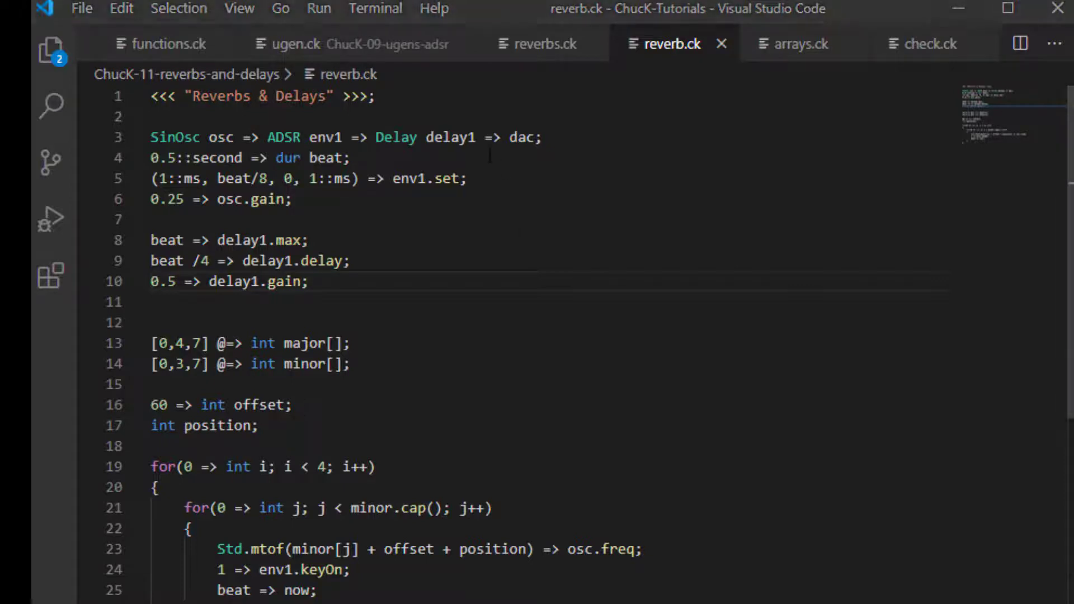
Move the delay out of line 3 into a new parallel line 'env1 => Delay delay1 => dac;'
double_click(451, 138)
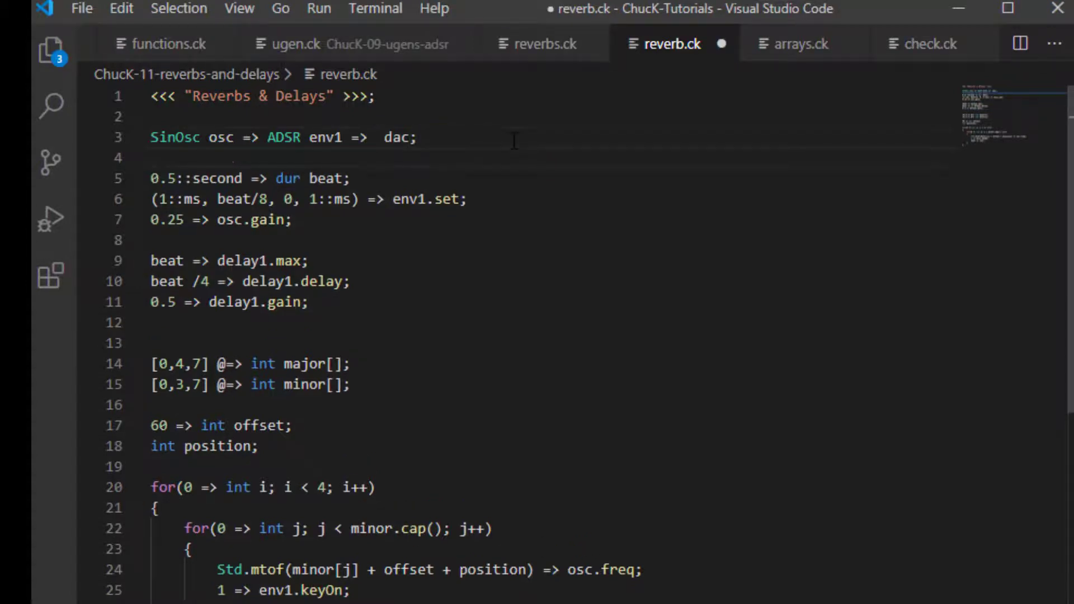
text(eDelay delay1 =>)
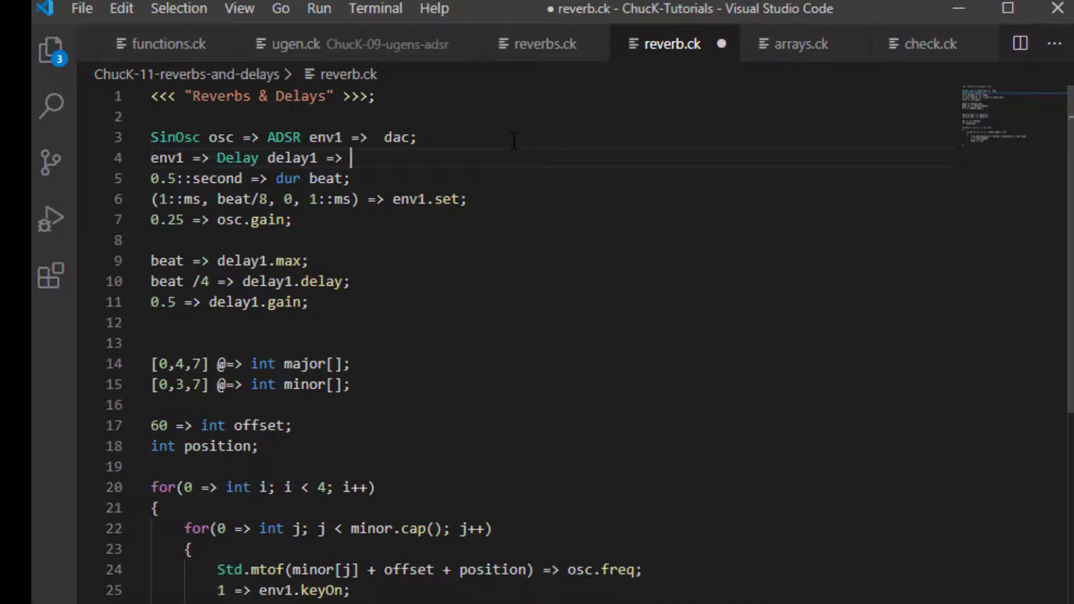
text(dac;)
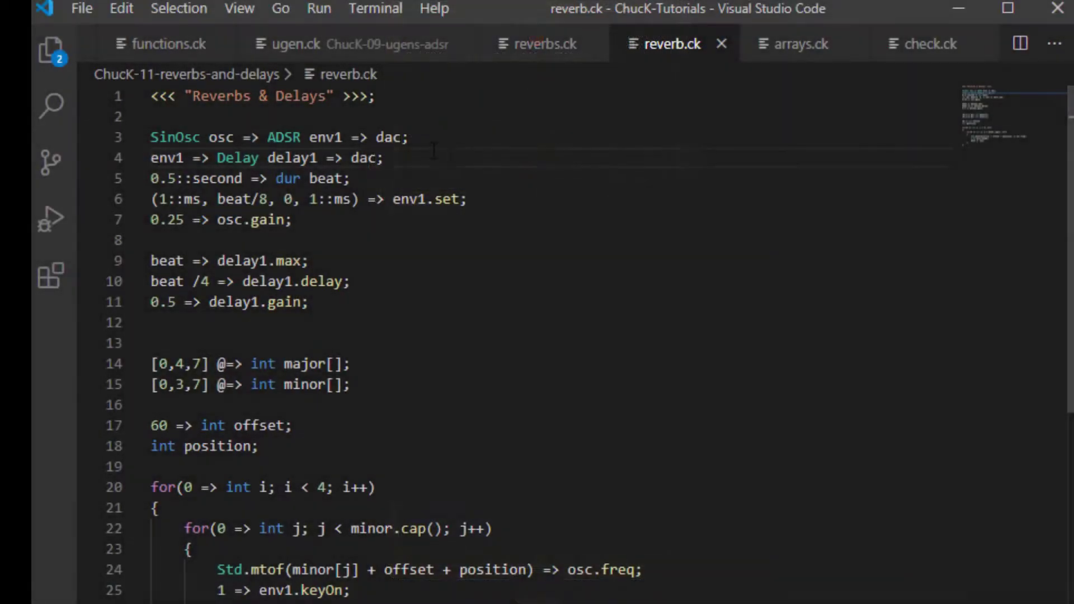
Add the feedback line 'delay1 => delay1;' so the echo repeats
text(delay1 => dl)
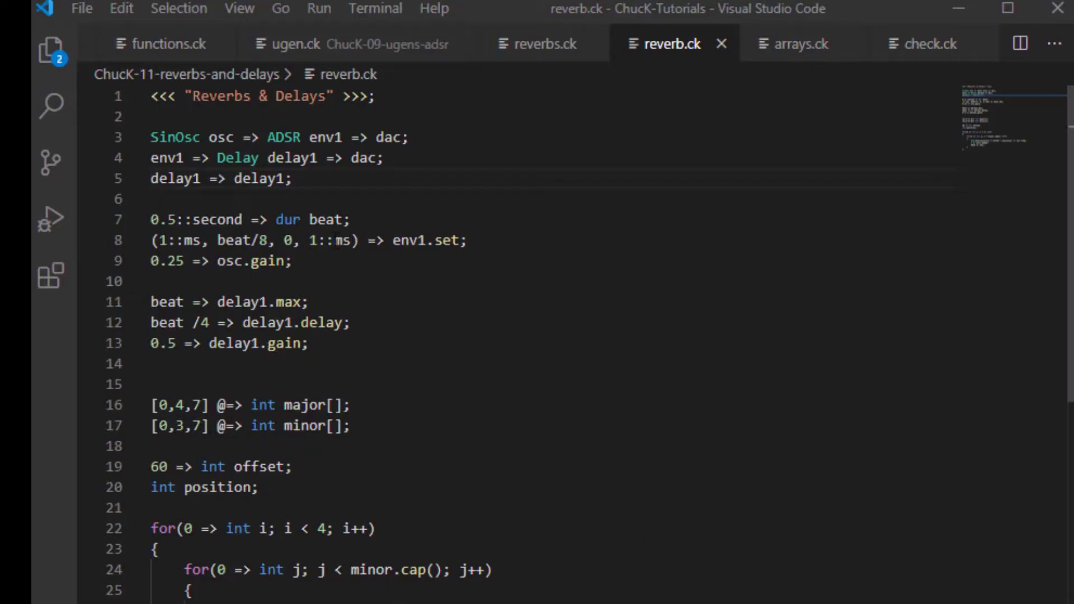
Insert 'NRev rev1 =>' after env1 in line 3, set '0.2 => rev1.mix;', and save
double_click(324, 136)
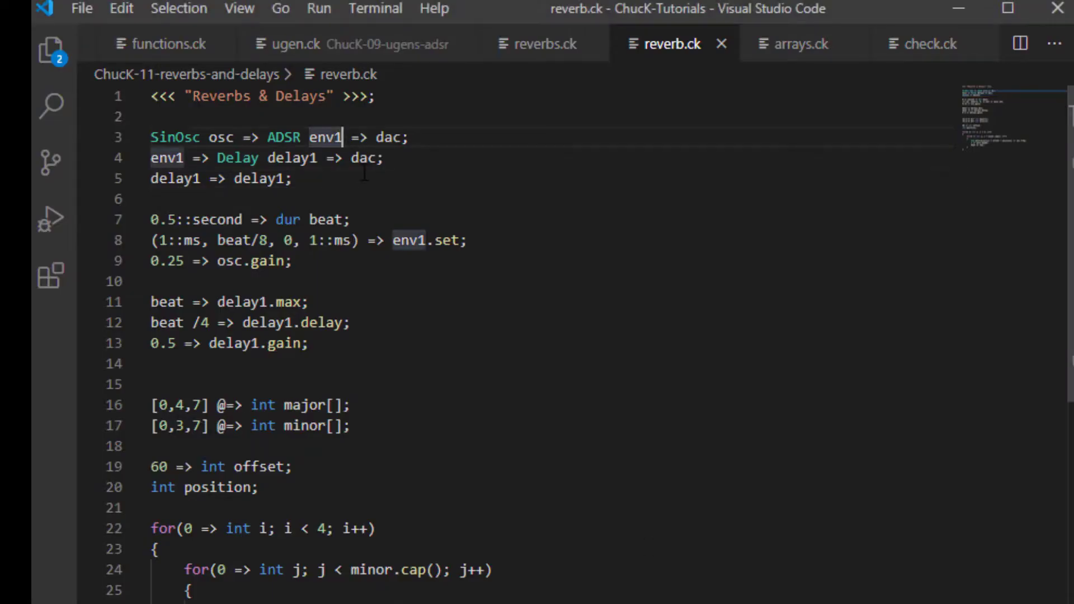
text(Nev =>)
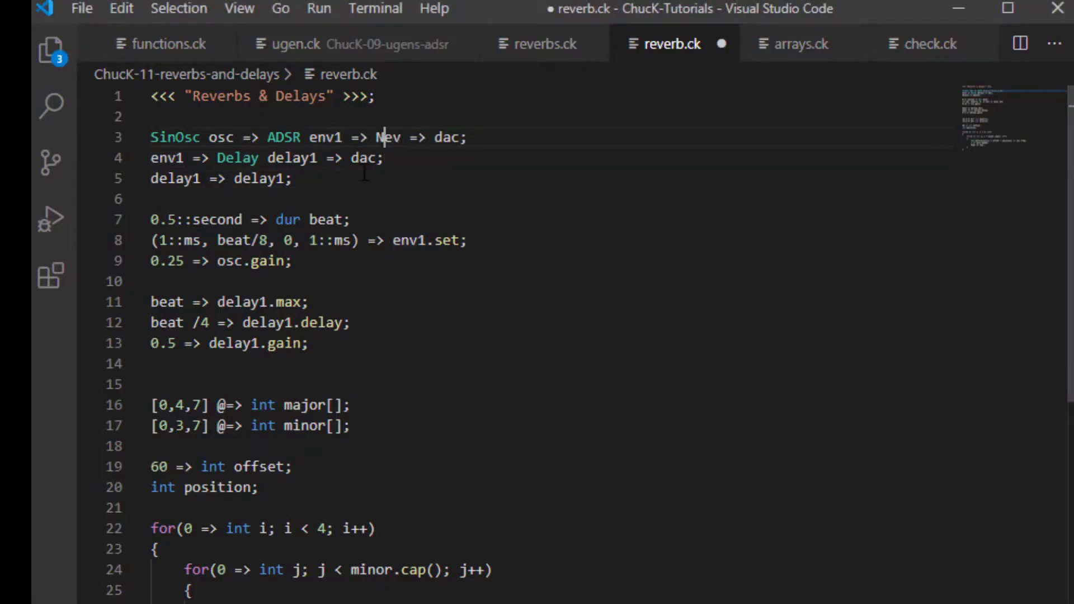
text(Rev rev1)
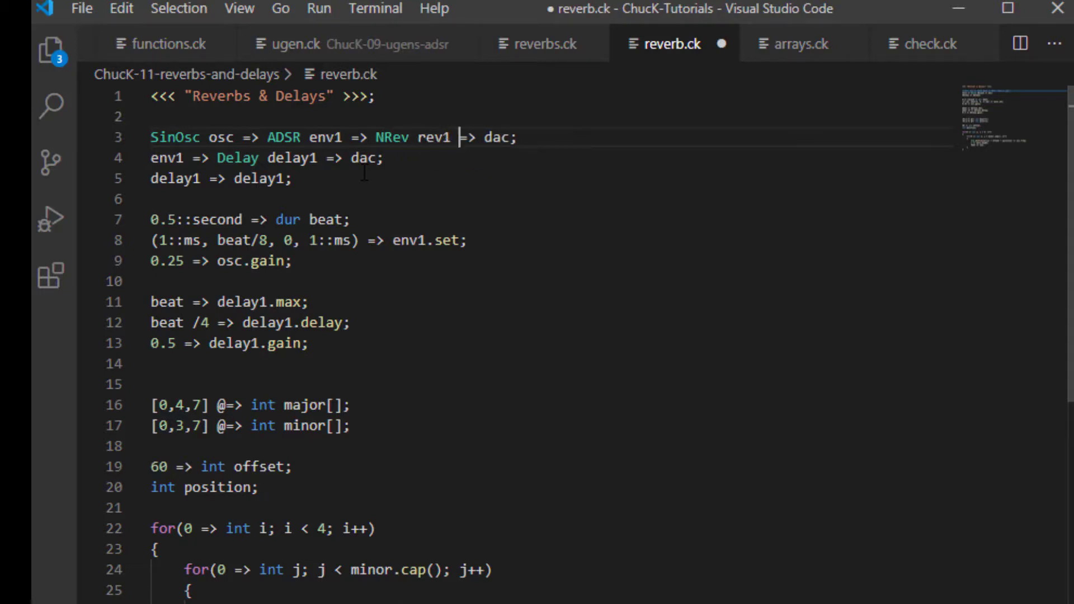
text(rev1.mix;)
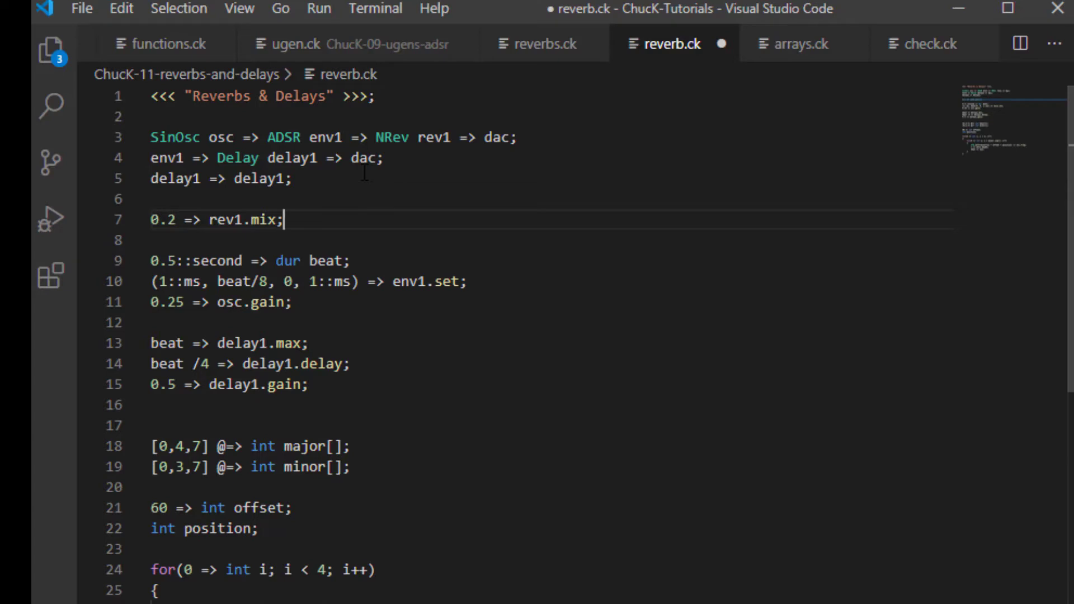
key(ctrl+s)
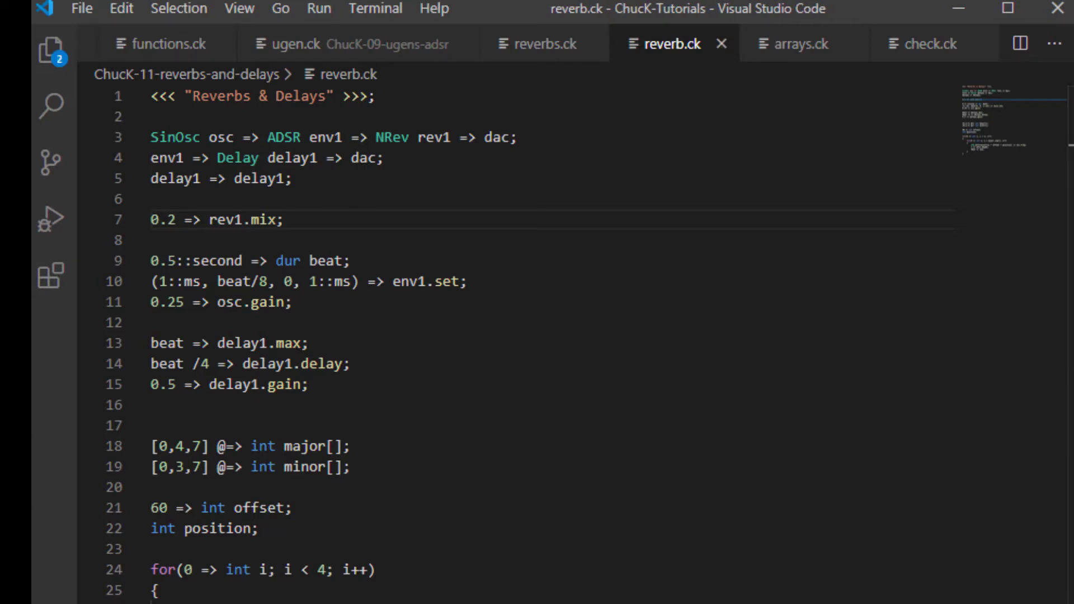